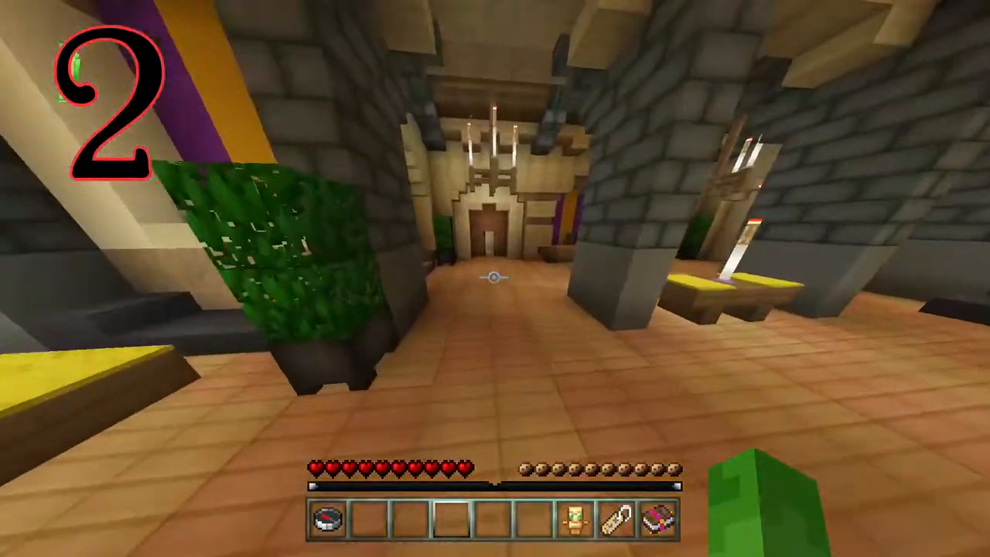
{"action": "mouse_move", "coordinate": [496, 278]}
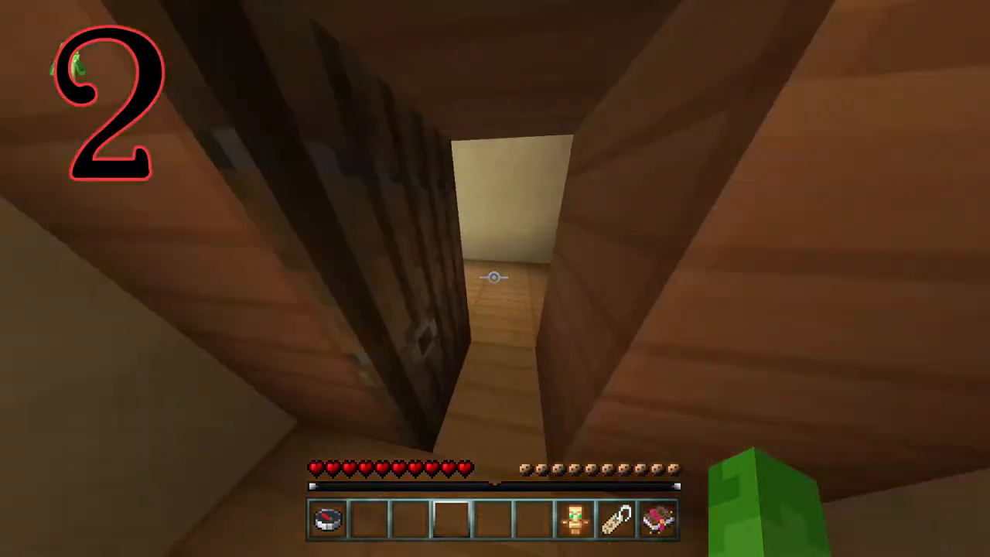
{"action": "mouse_move", "coordinate": [495, 279]}
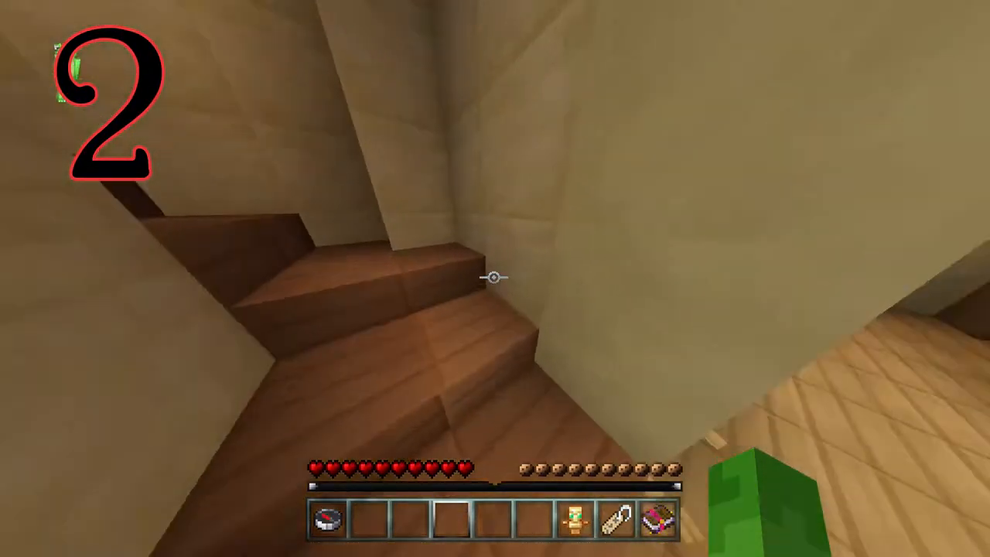